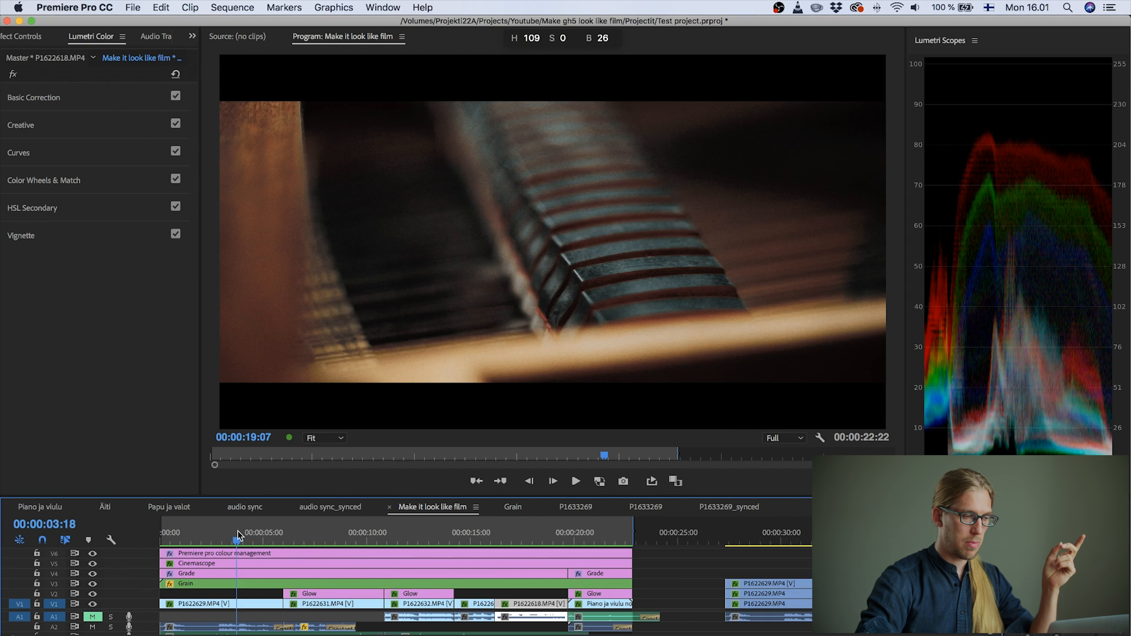
Review highlight levels on the violin close-up, piano keys, window conversation, smiling violinist and piano shots
left_click(235, 540)
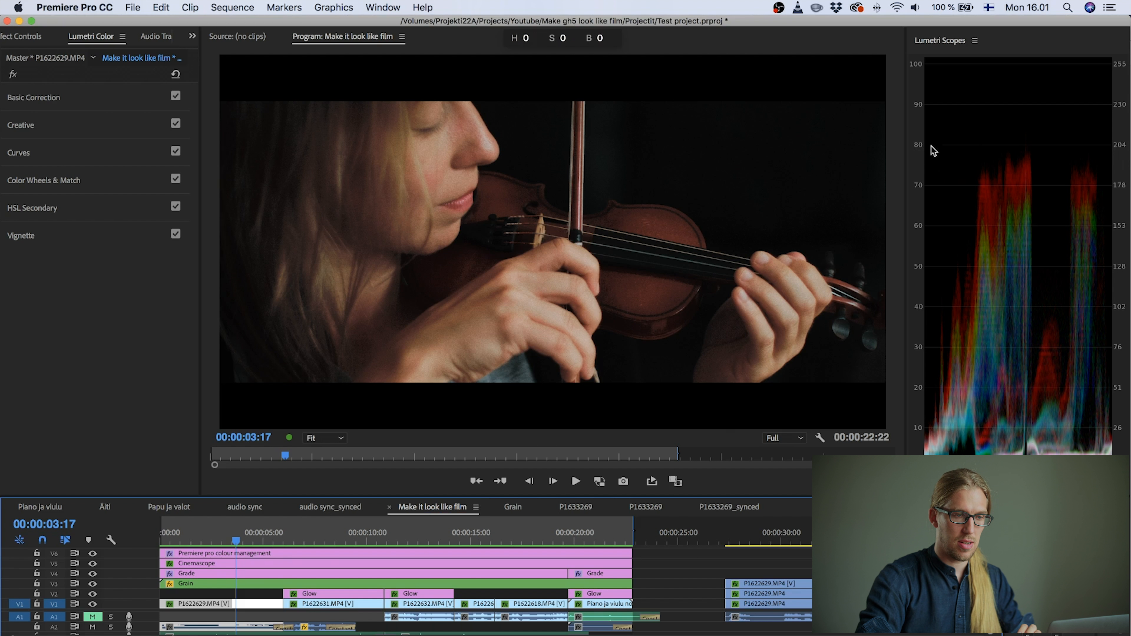
left_click(423, 541)
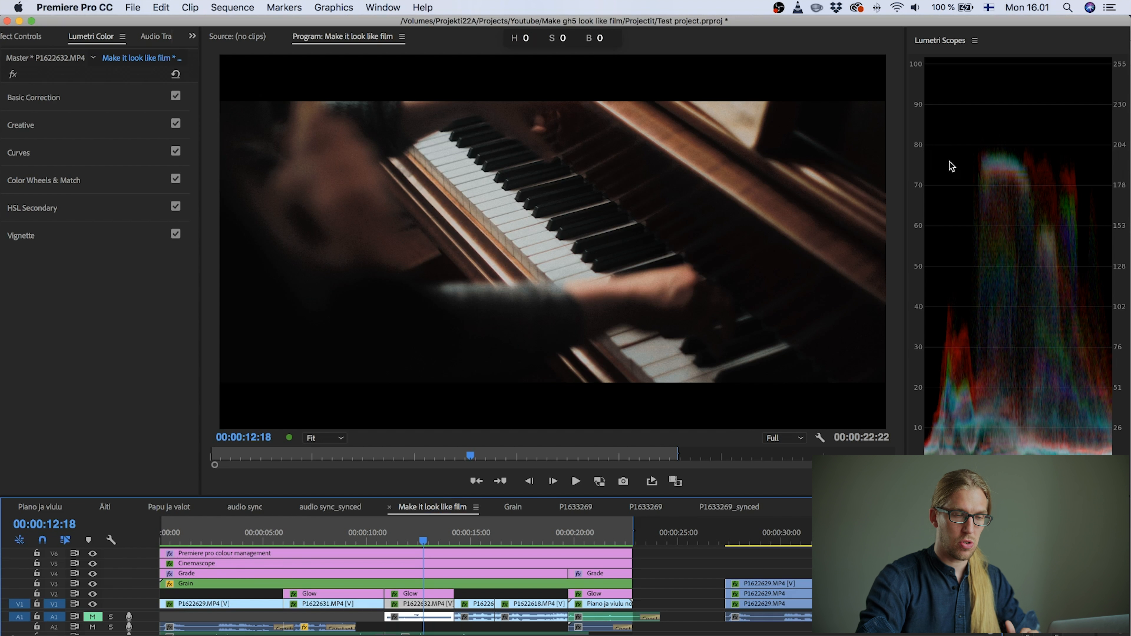
left_click(602, 535)
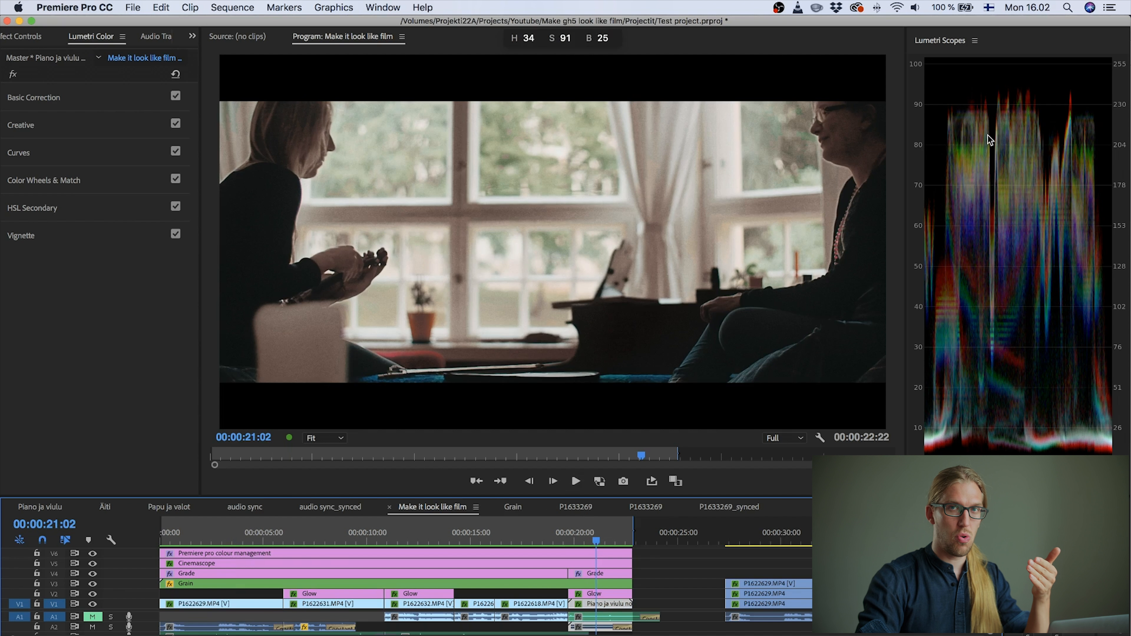
left_click(333, 539)
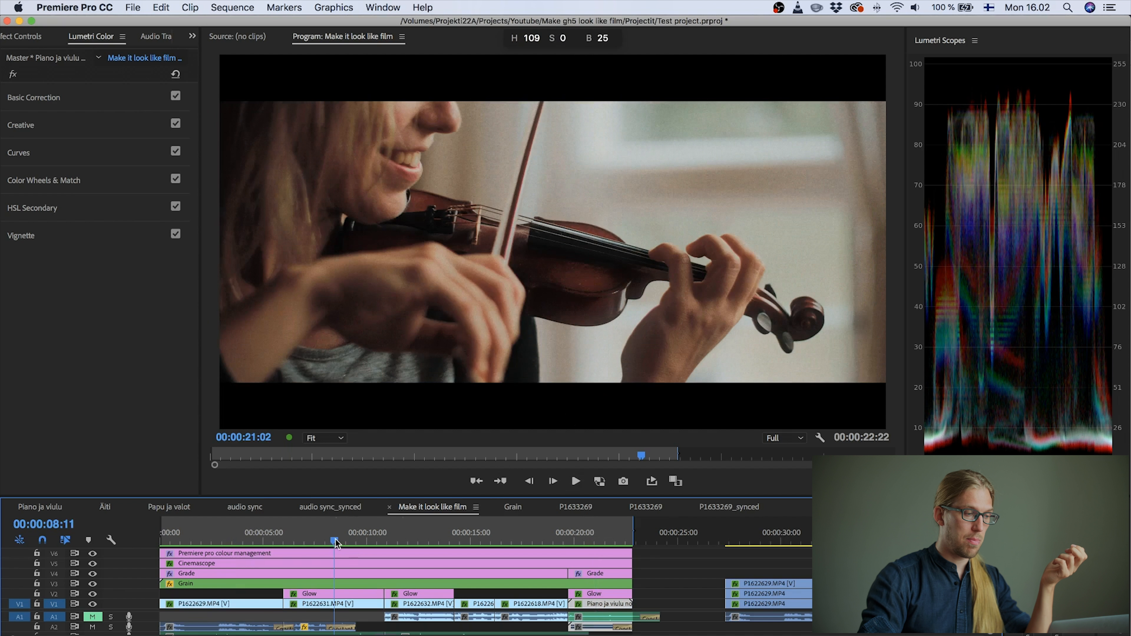
left_click(431, 541)
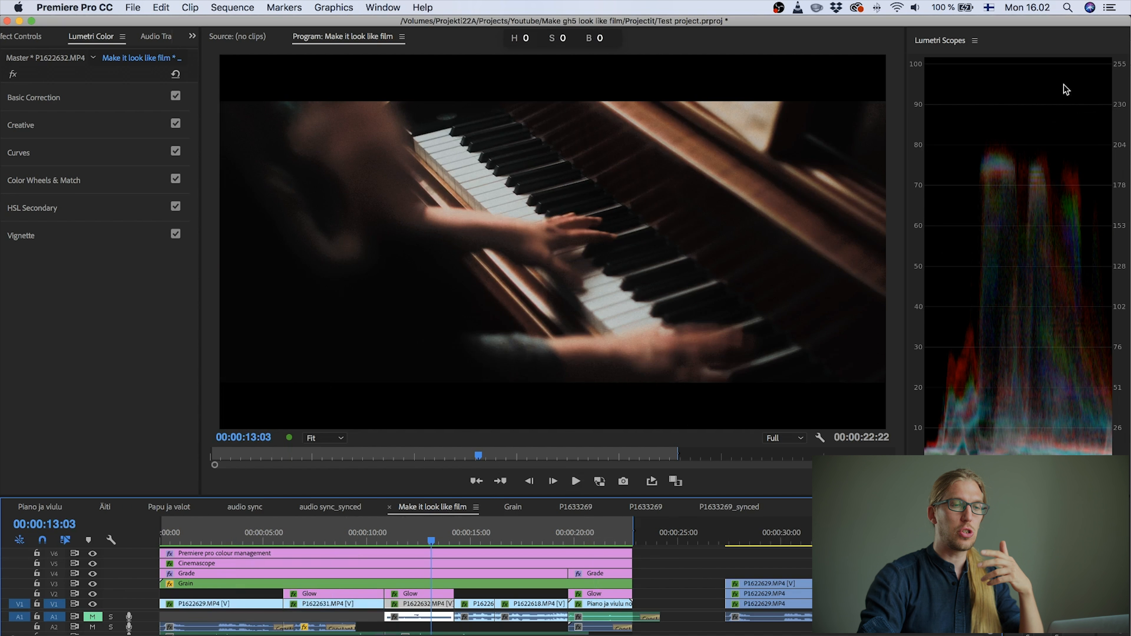
mouse_move(1028, 133)
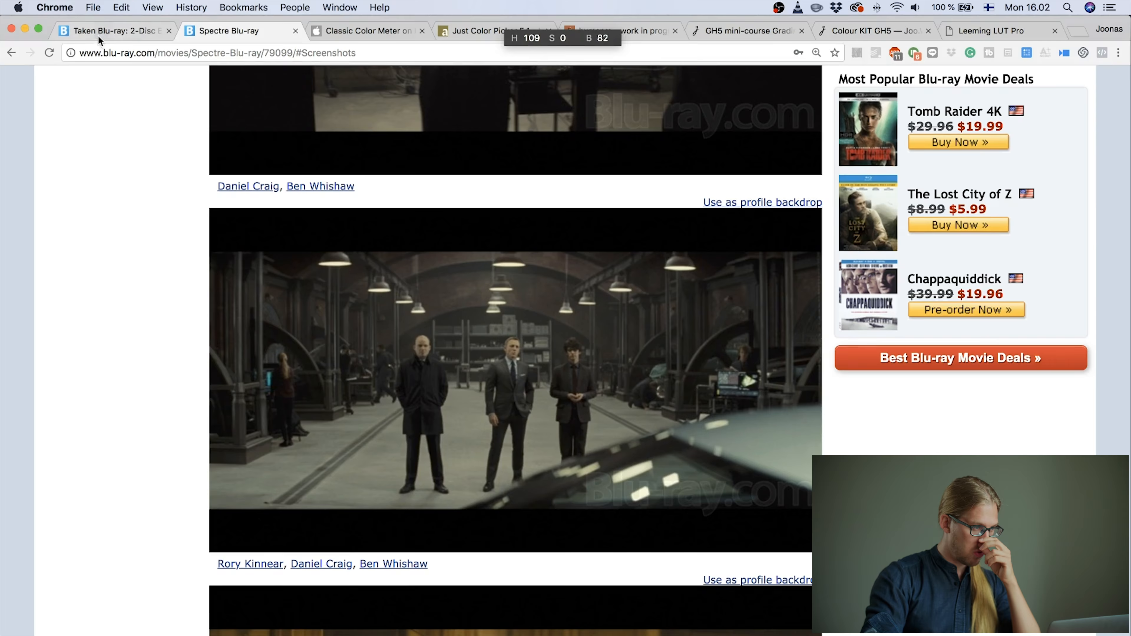
Sample black and highlight brightness on the Taken still, then move to the Classic Color Meter store page
left_click(112, 30)
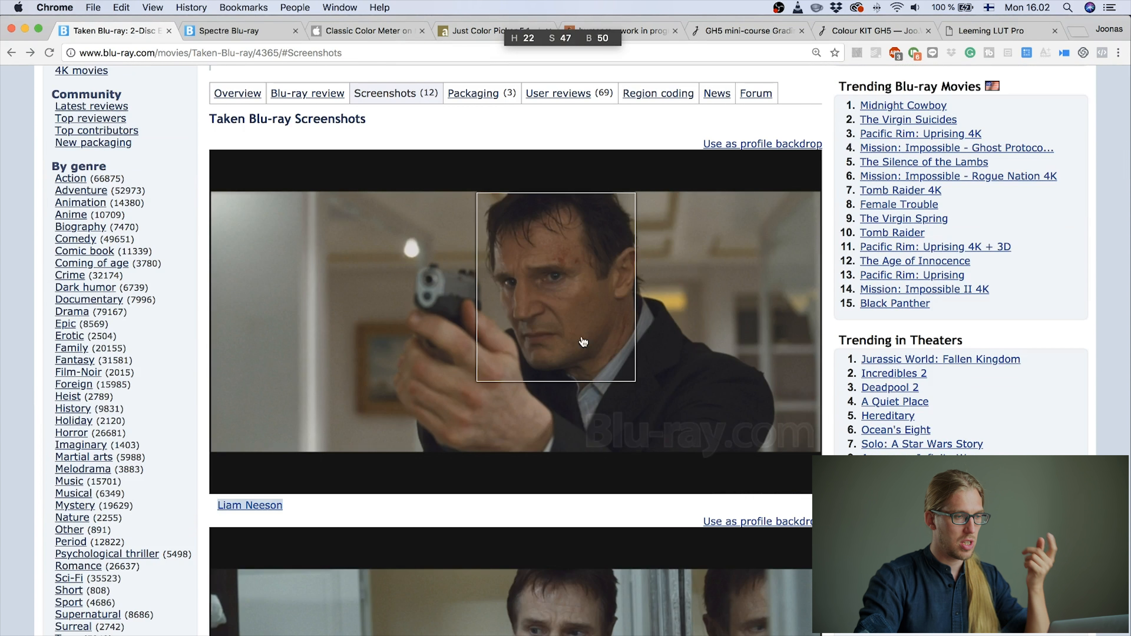
scroll("up", 3)
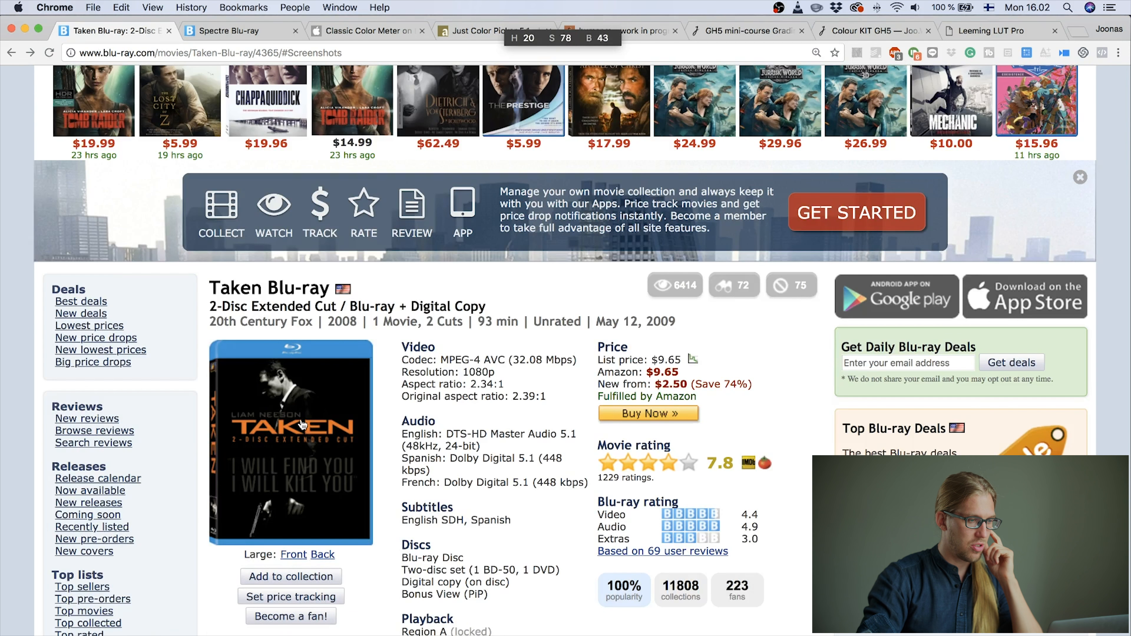
scroll("up", 3)
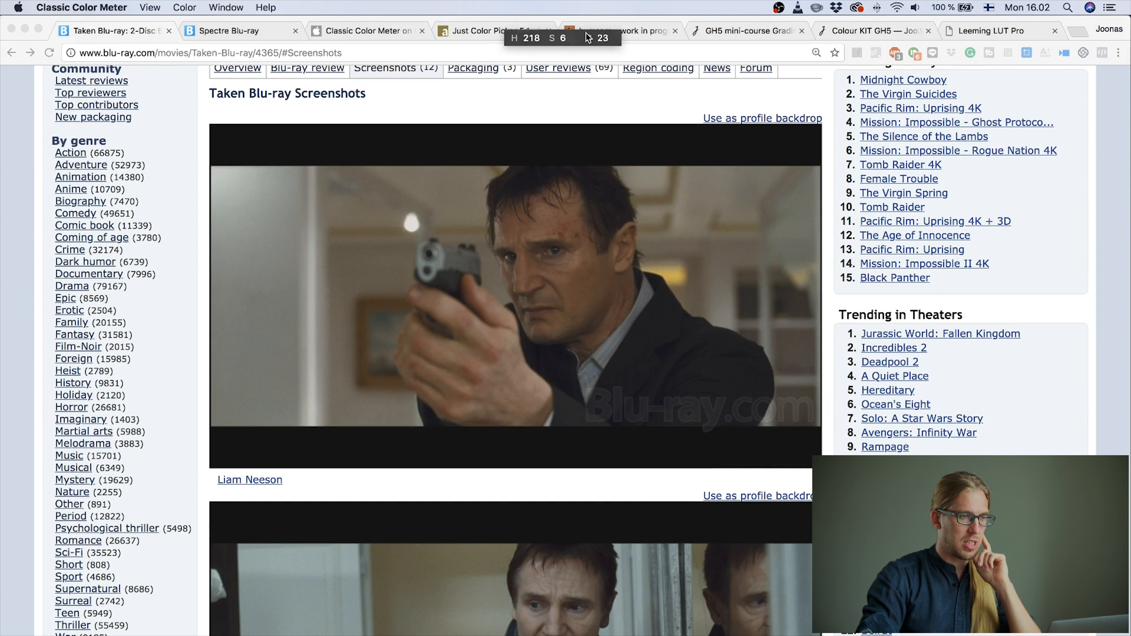
mouse_move(505, 160)
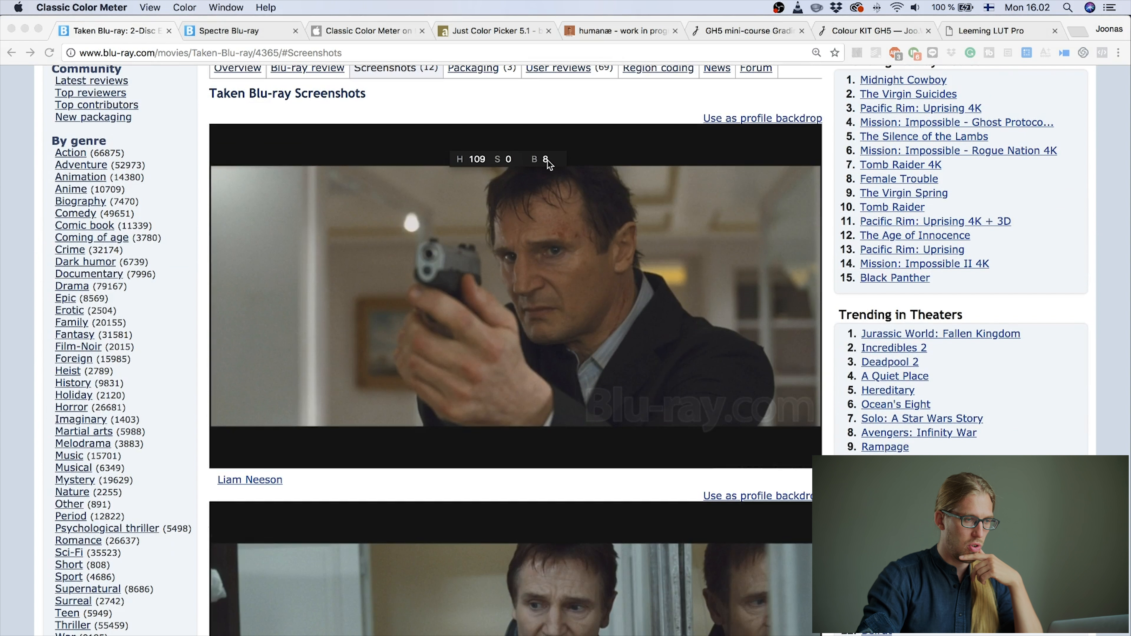
left_click(368, 30)
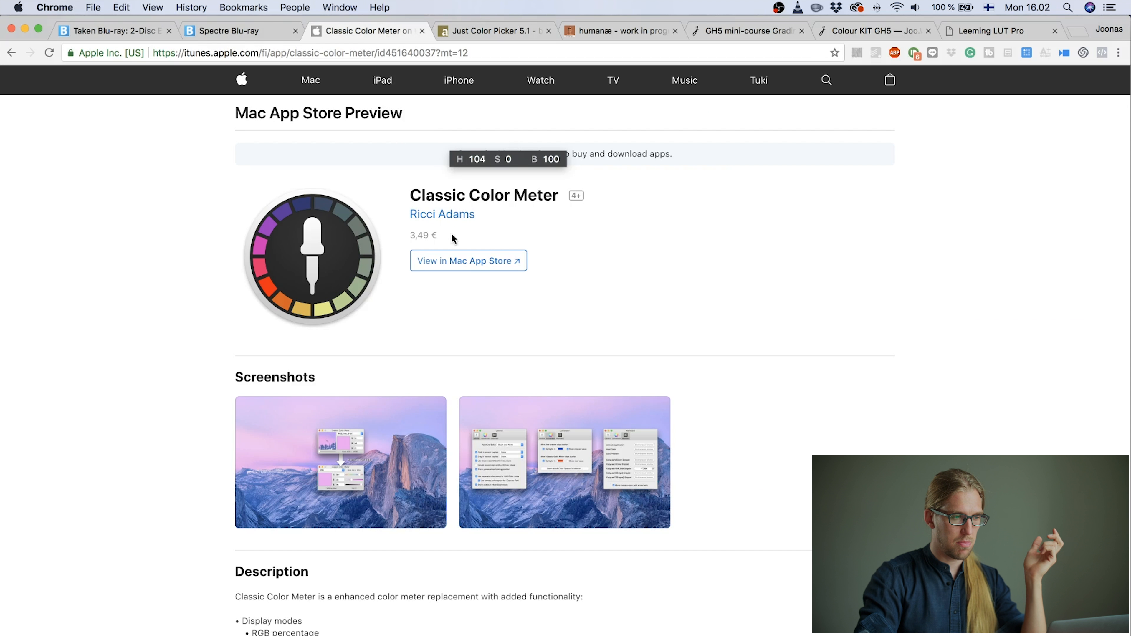
mouse_move(458, 240)
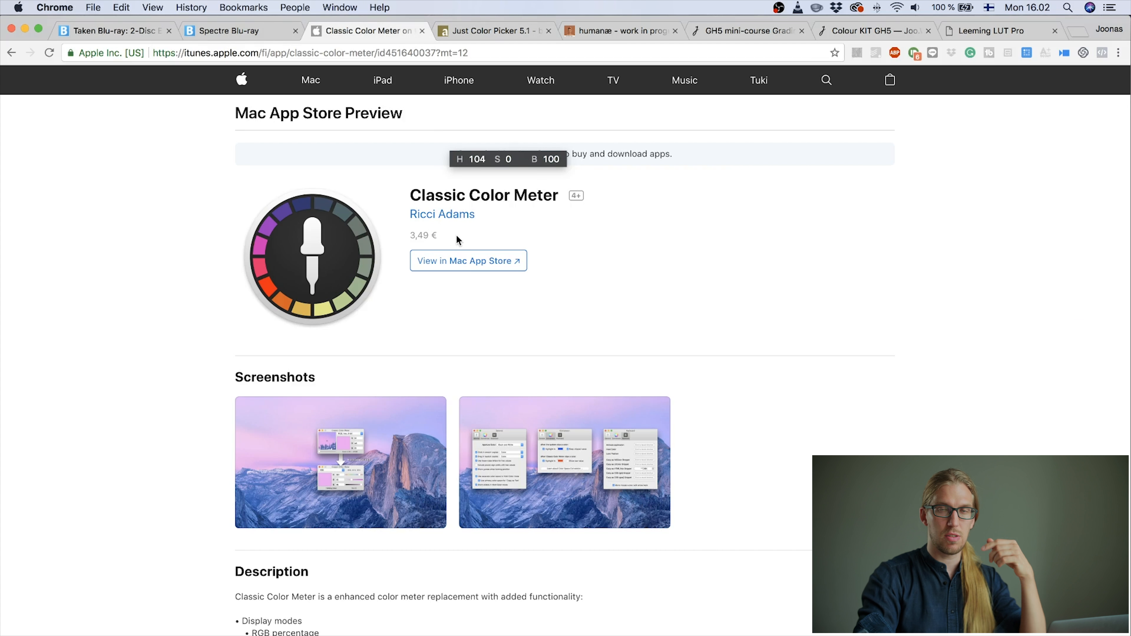
Check the Just Color Picker site and come back to the Taken still for more sampling
left_click(481, 31)
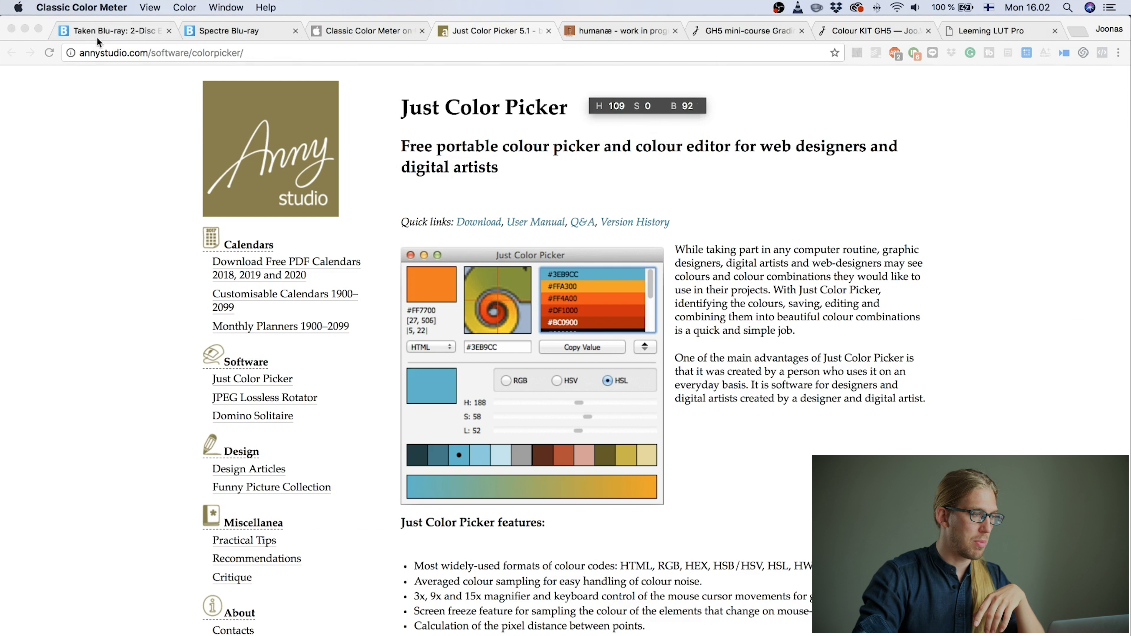
left_click(112, 31)
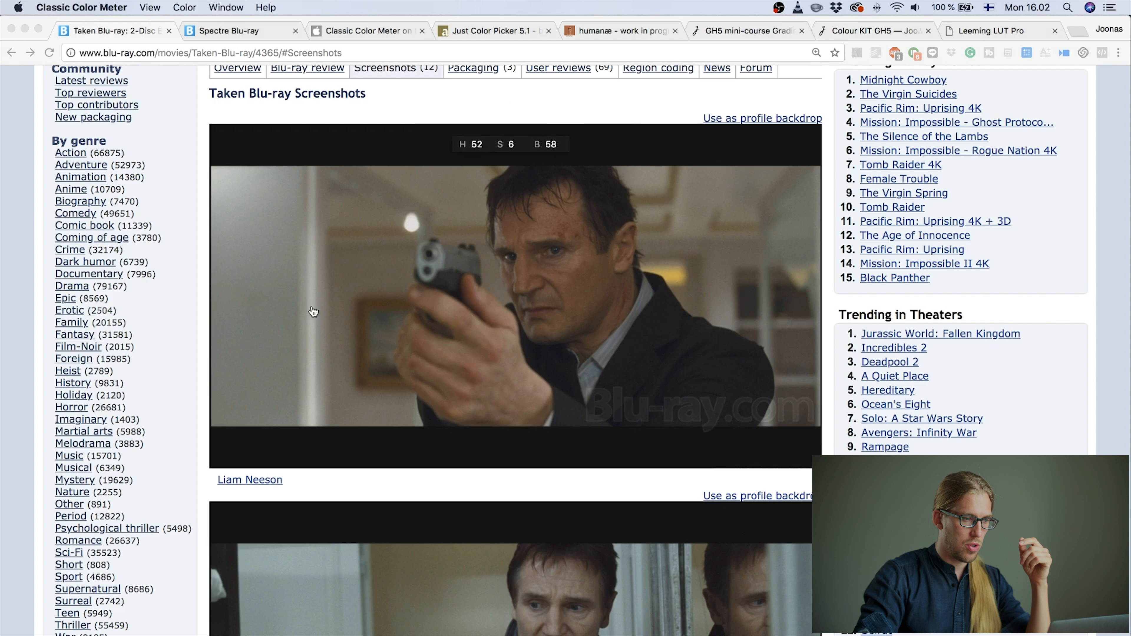
mouse_move(220, 177)
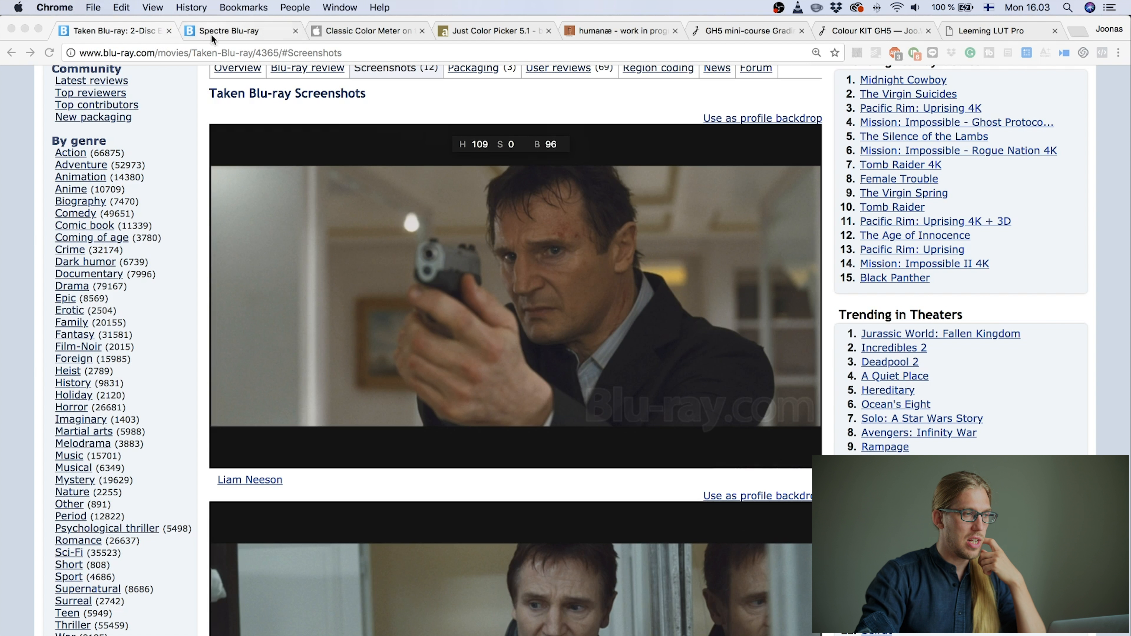
left_click(227, 30)
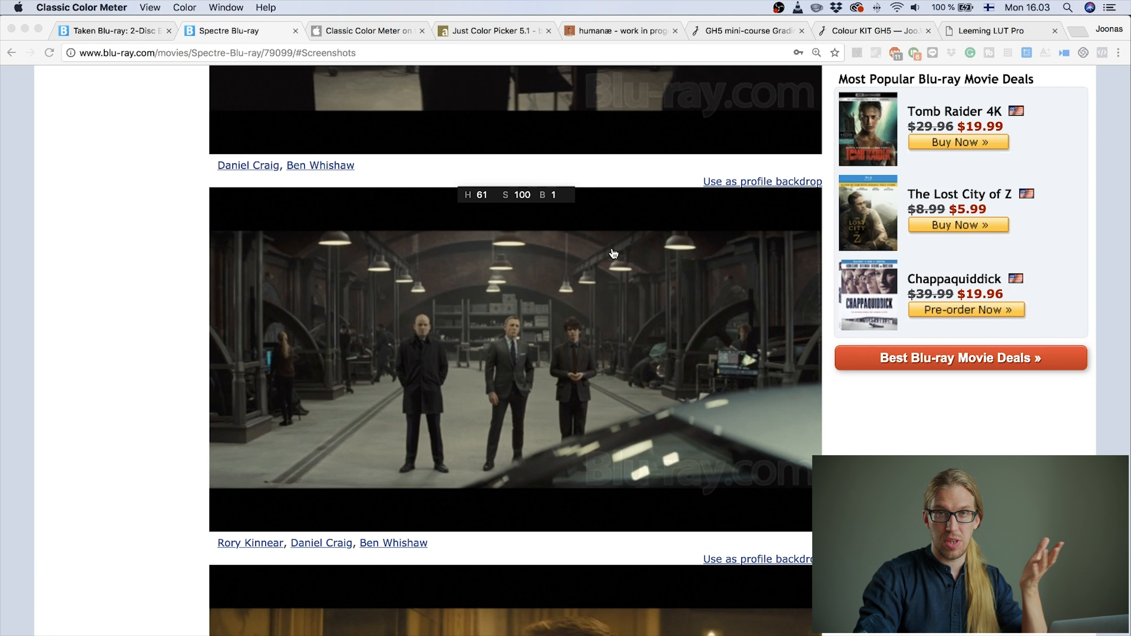
mouse_move(514, 258)
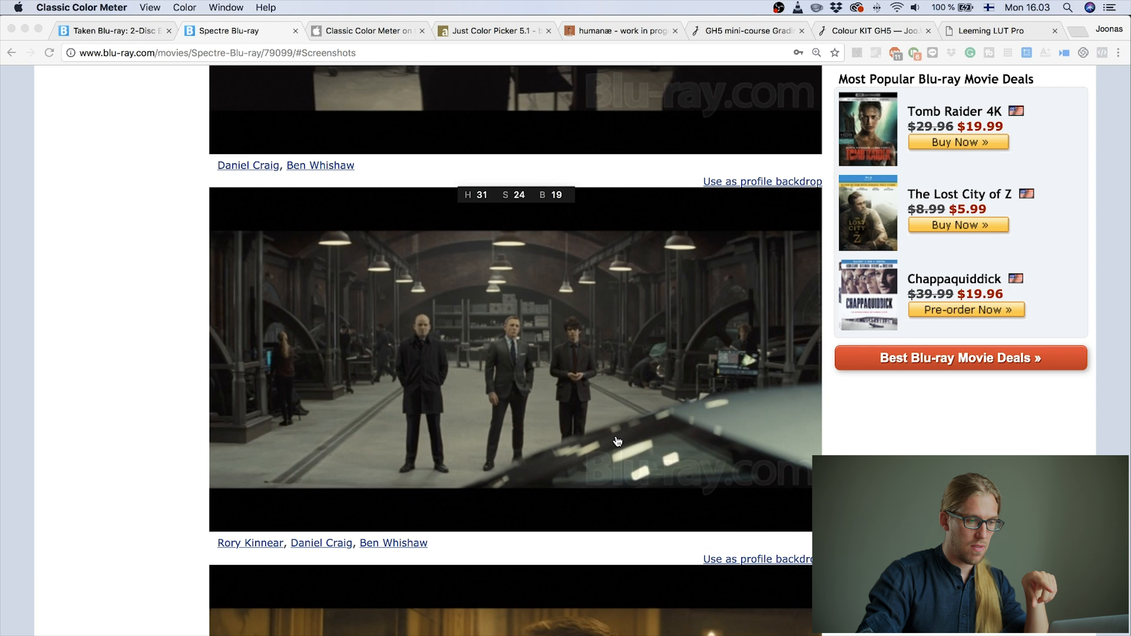
mouse_move(644, 479)
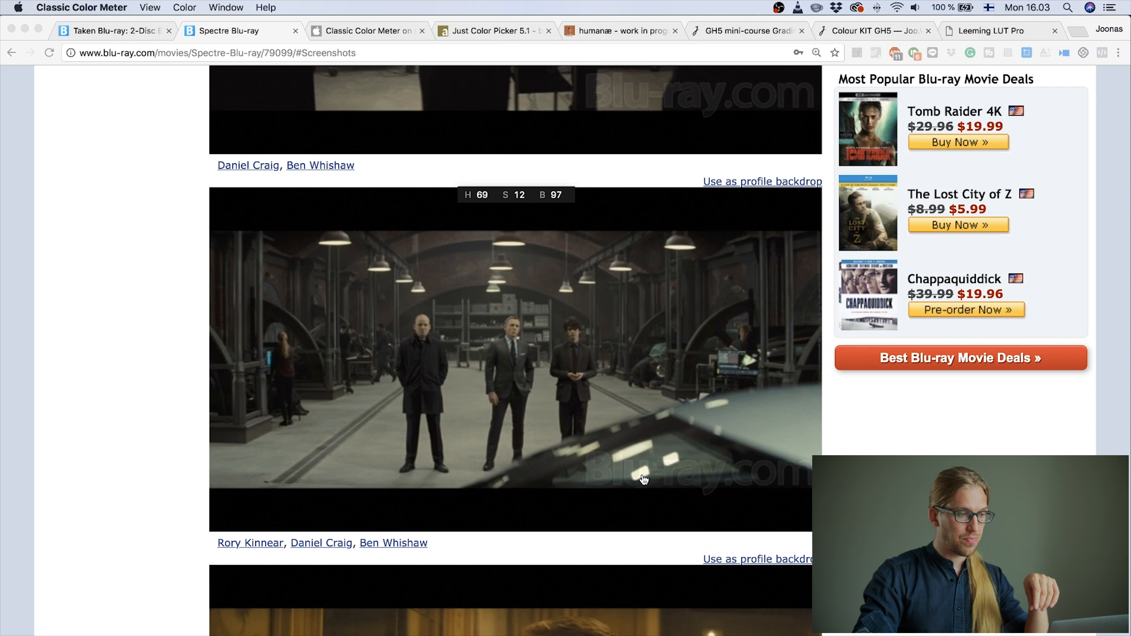
mouse_move(413, 319)
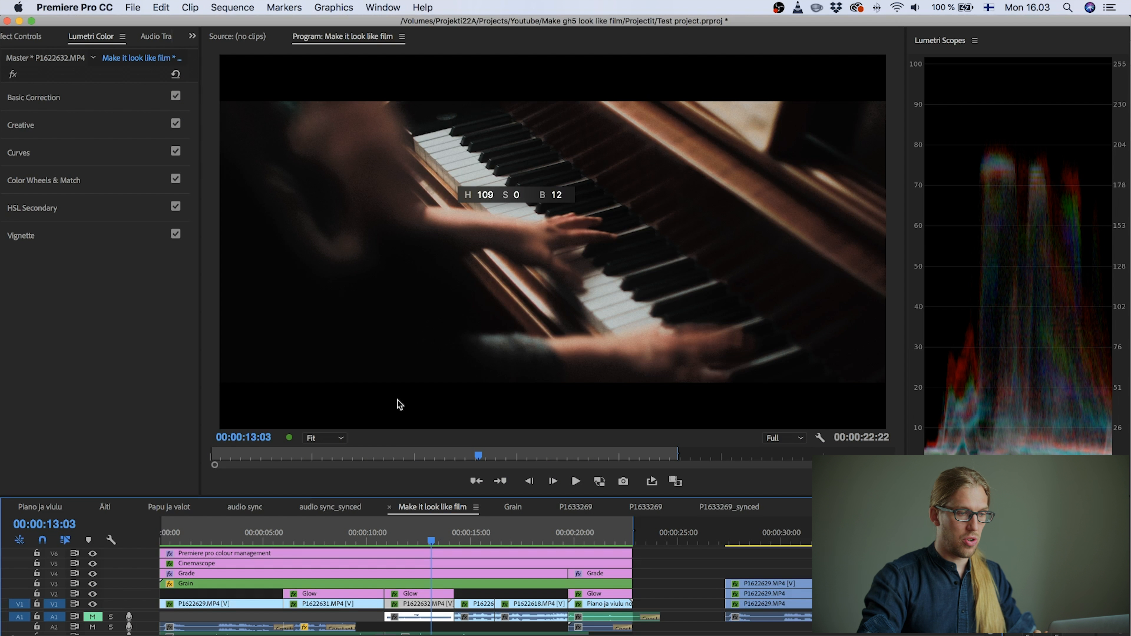
Return to the timeline's violin close-up at about 4 seconds for brightness sampling
left_click(240, 540)
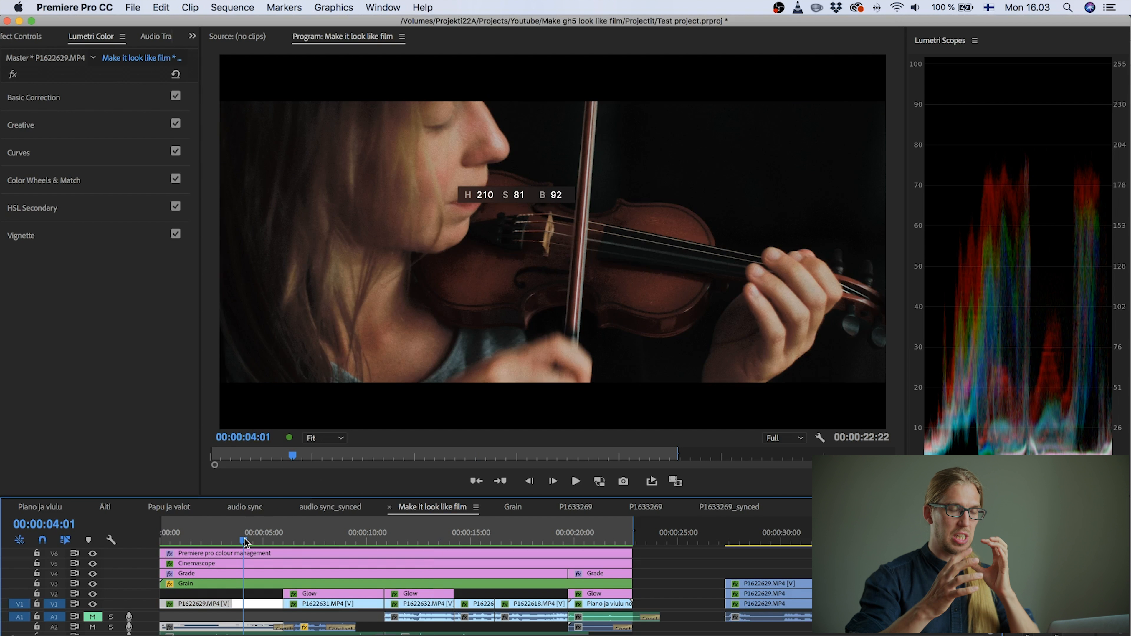